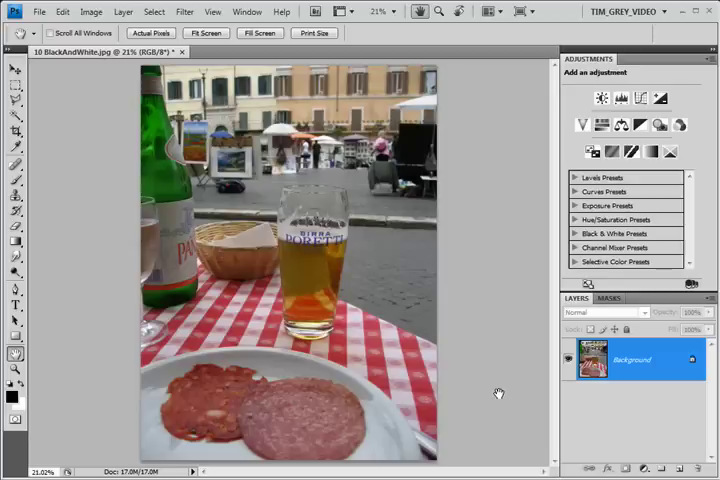
# Step: Add a Black & White adjustment layer over the café photo from the Adjustments panel
pyautogui.click(632, 126)
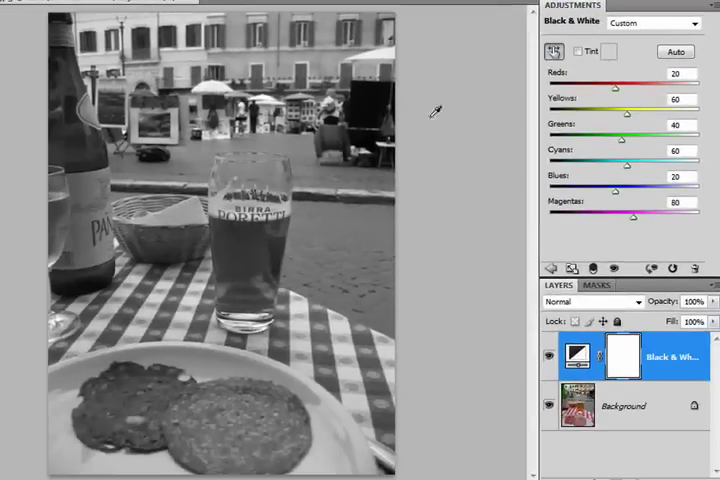
pyautogui.moveTo(268, 240)
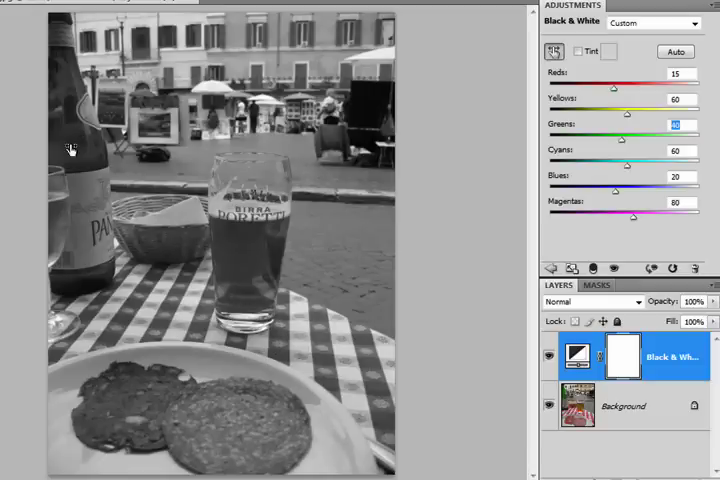
# Step: Raise yellows to about 101 on the bread basket and drop reds to about -24 on the salami
pyautogui.moveTo(672, 126); pyautogui.dragTo(628, 126)
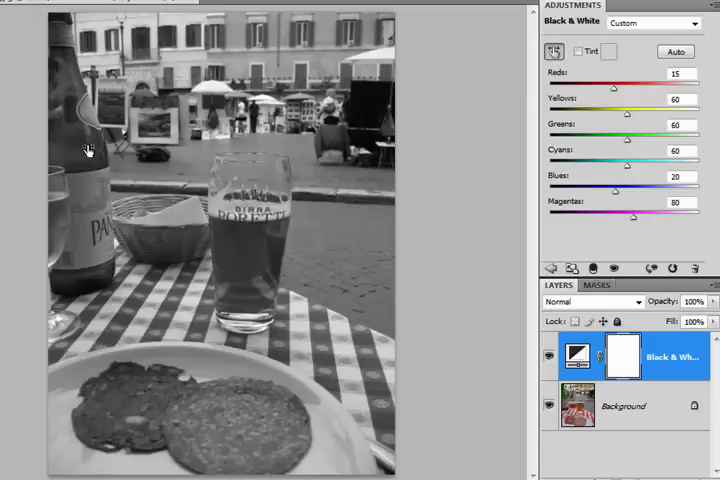
pyautogui.moveTo(628, 136); pyautogui.dragTo(612, 136)
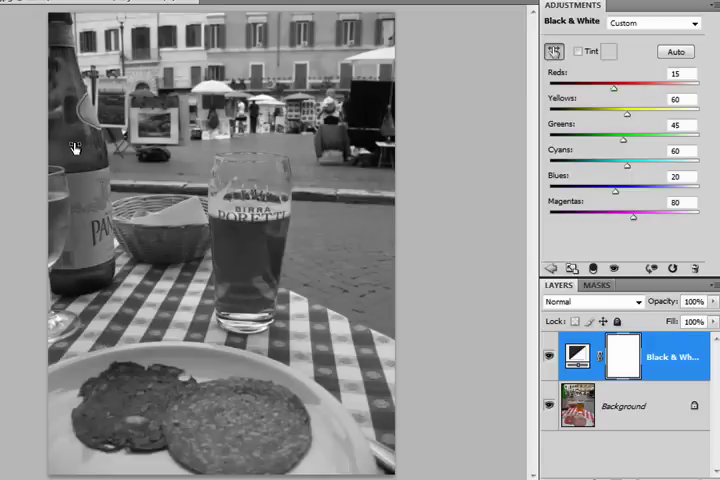
pyautogui.moveTo(628, 136); pyautogui.dragTo(612, 136)
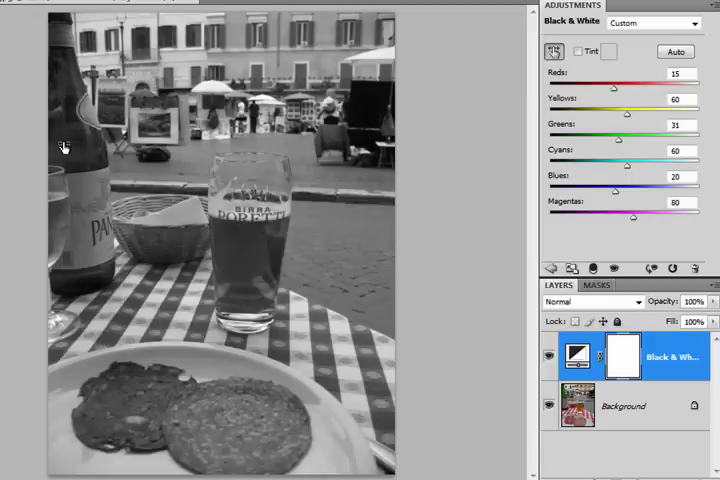
pyautogui.moveTo(76, 138)
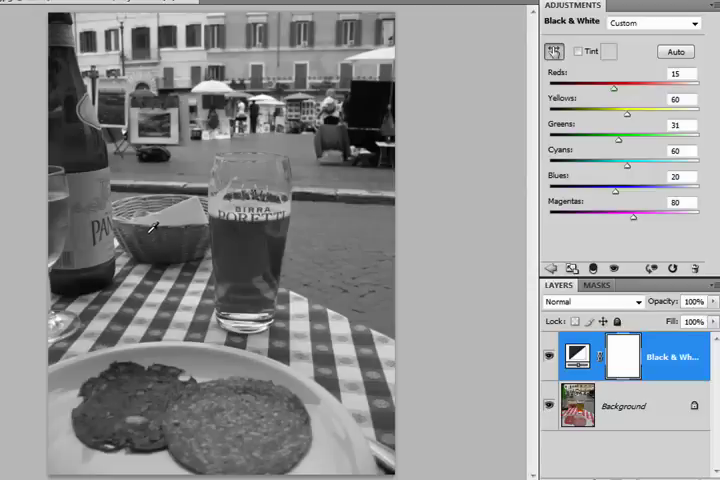
pyautogui.moveTo(612, 84); pyautogui.dragTo(620, 84)
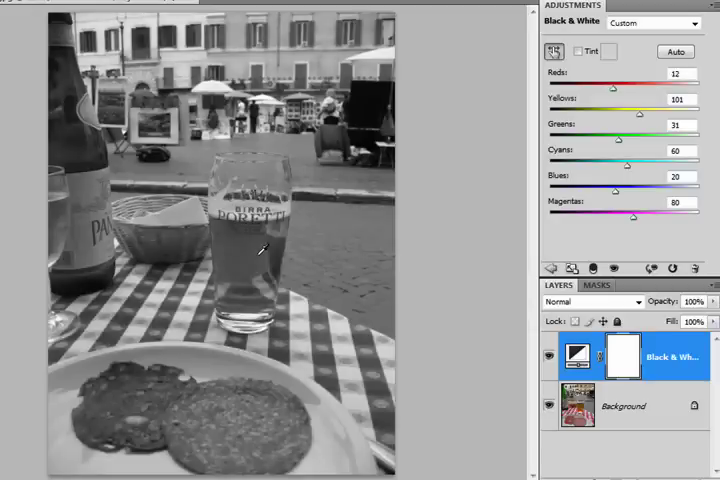
pyautogui.moveTo(210, 398)
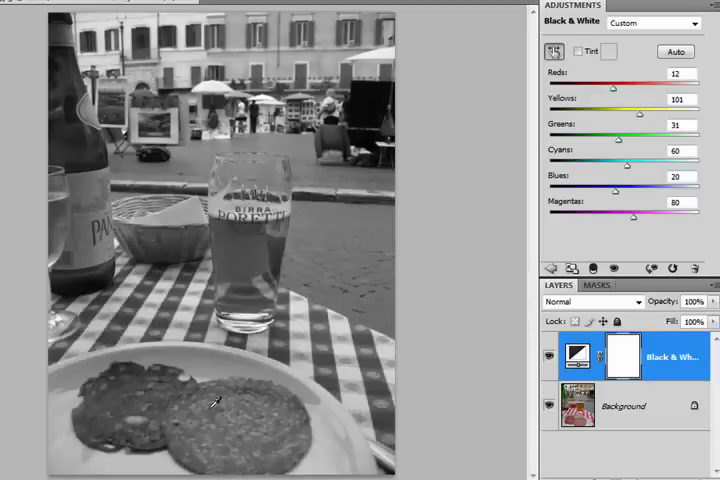
pyautogui.moveTo(614, 84); pyautogui.dragTo(590, 84)
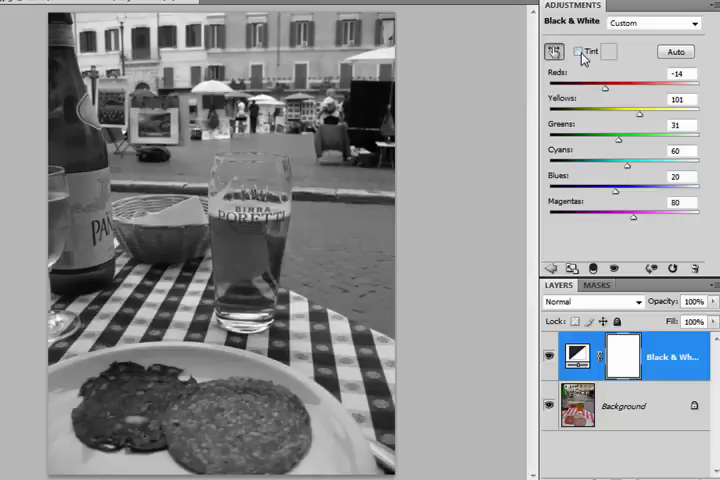
# Step: Enable Tint and choose a slightly lighter warm shade for a sepia tone
pyautogui.click(576, 52)
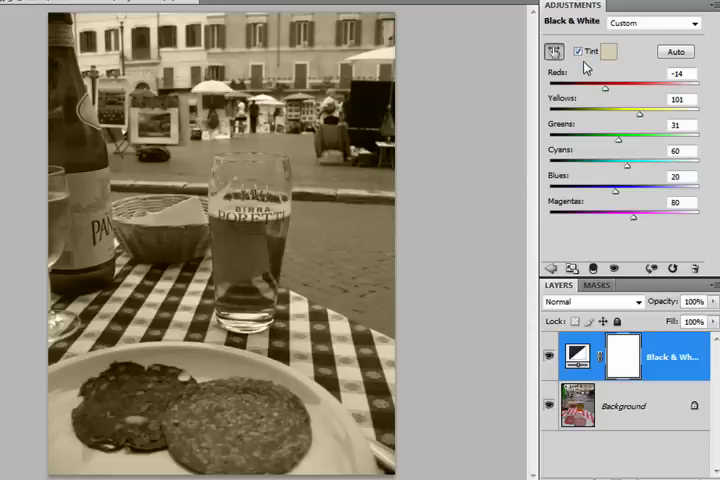
pyautogui.click(608, 52)
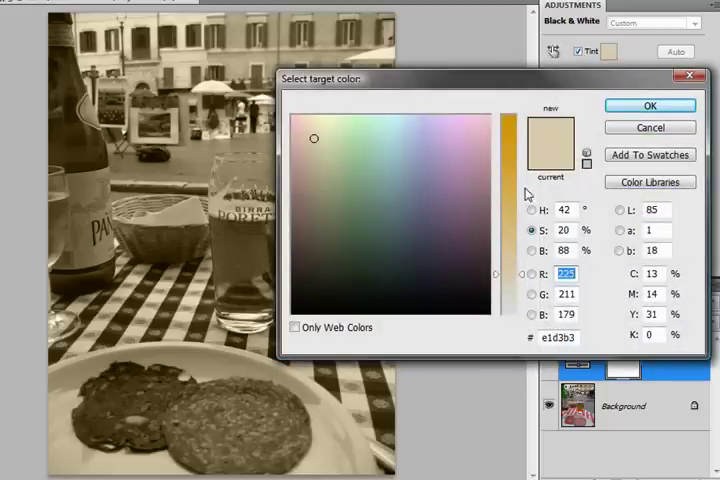
pyautogui.click(518, 268)
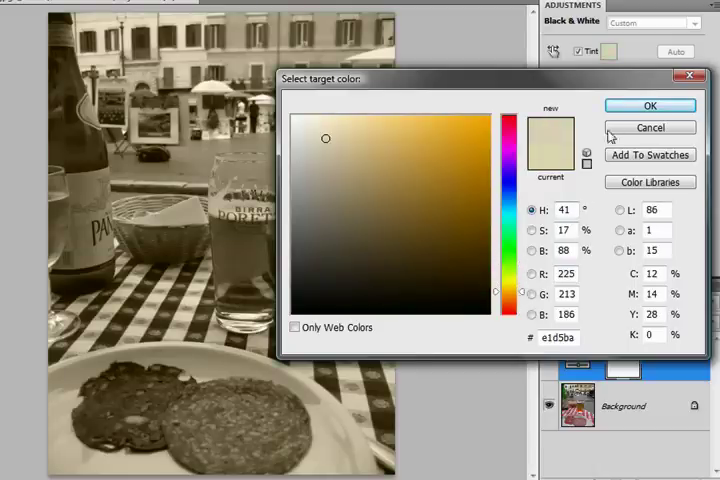
pyautogui.click(648, 104)
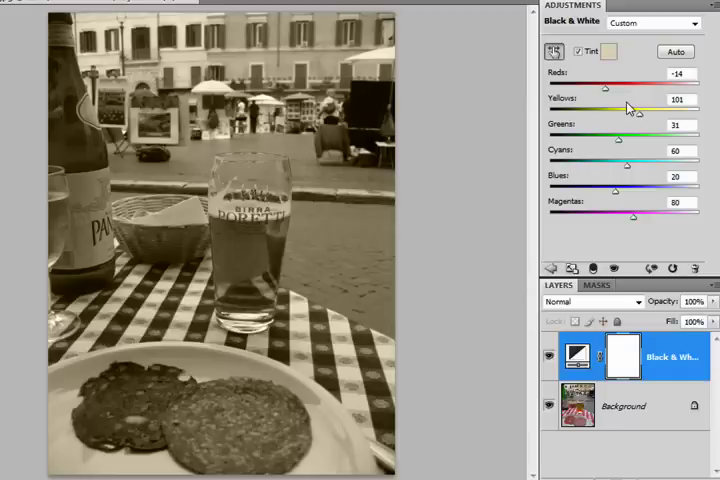
pyautogui.moveTo(632, 176)
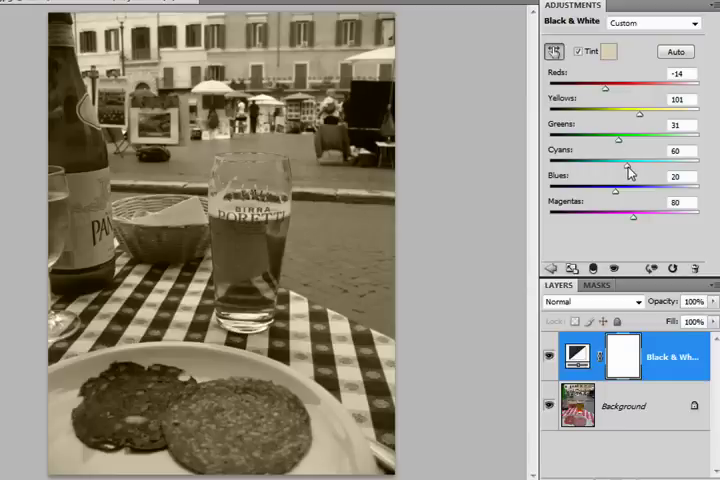
# Step: Lower the Cyans value from 60 to about -67 to darken cyan tones
pyautogui.moveTo(630, 162); pyautogui.dragTo(584, 162)
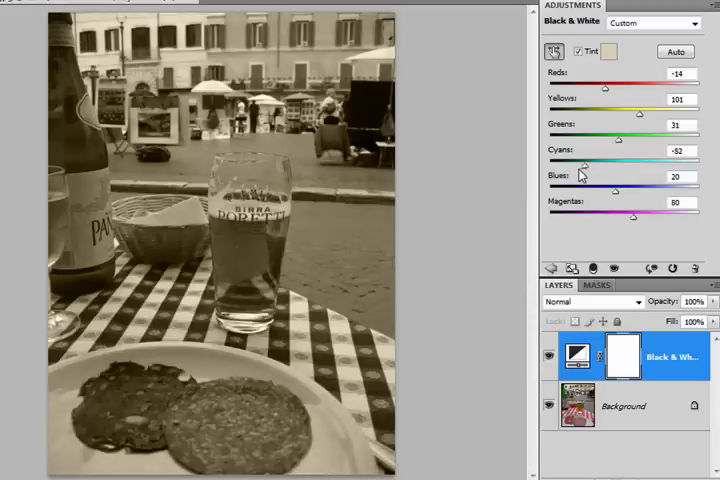
pyautogui.moveTo(586, 162); pyautogui.dragTo(658, 162)
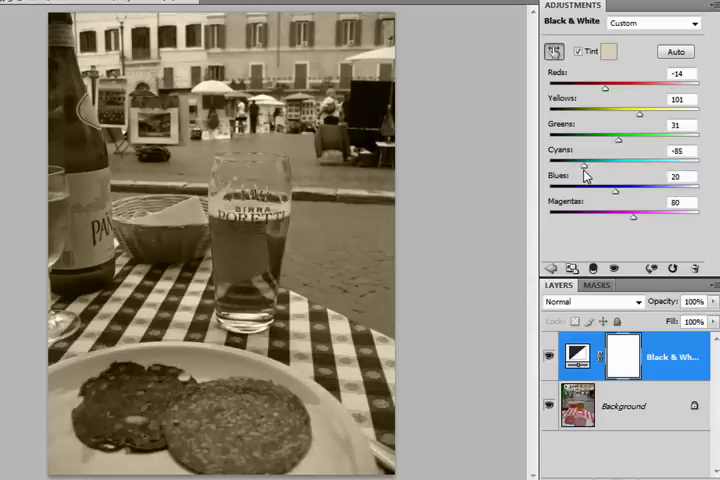
pyautogui.moveTo(586, 152); pyautogui.dragTo(582, 152)
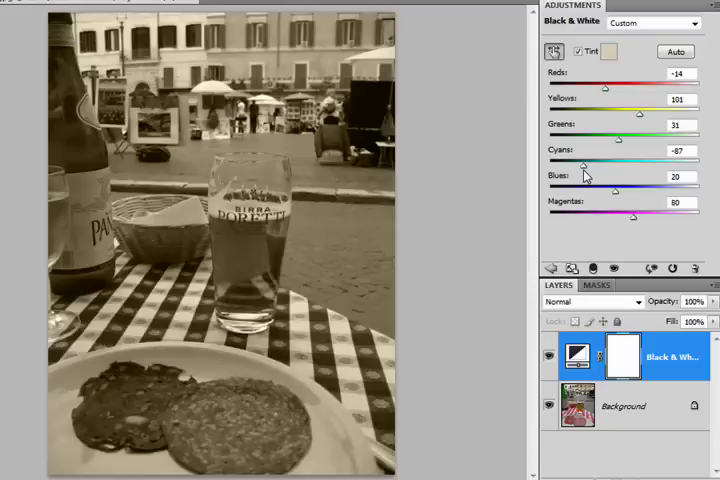
pyautogui.moveTo(610, 252)
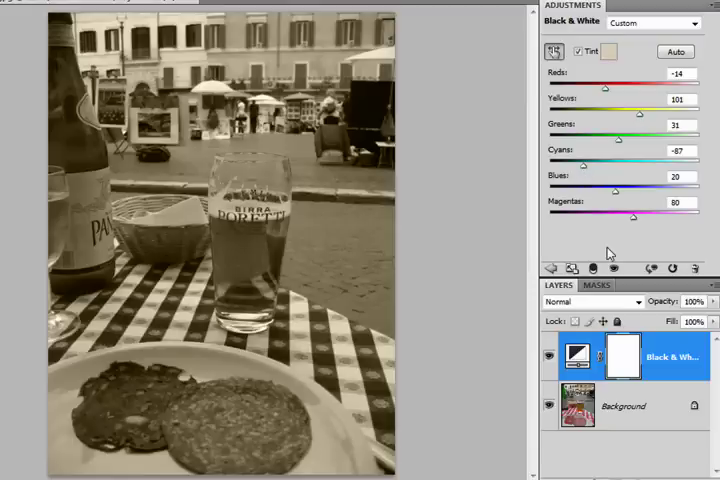